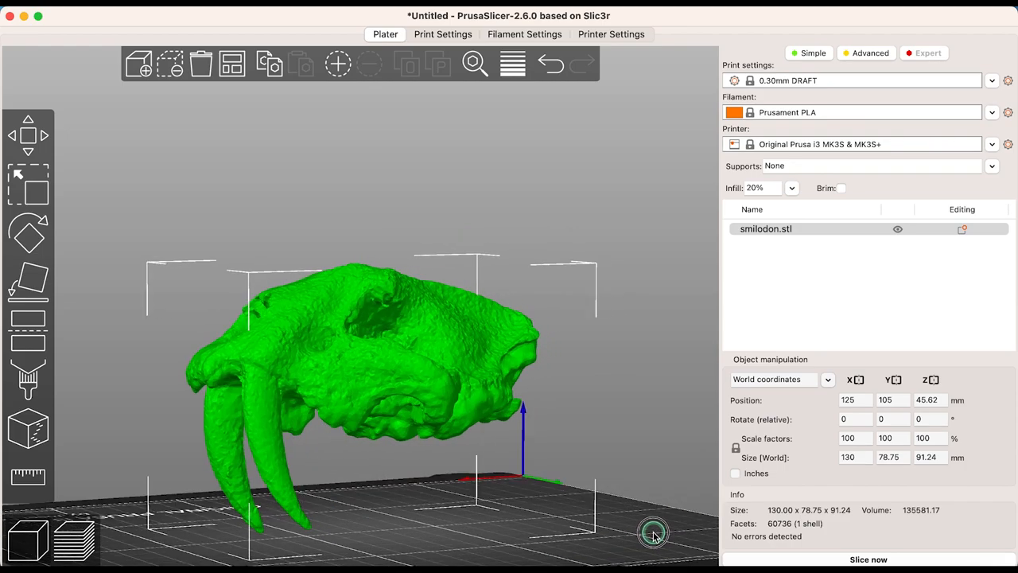
Start the Cut tool on the skull and drag the cut plane to about 55 mm height.
{"action": "left_click_drag", "start_coordinate": [652, 533], "coordinate": [644, 532]}
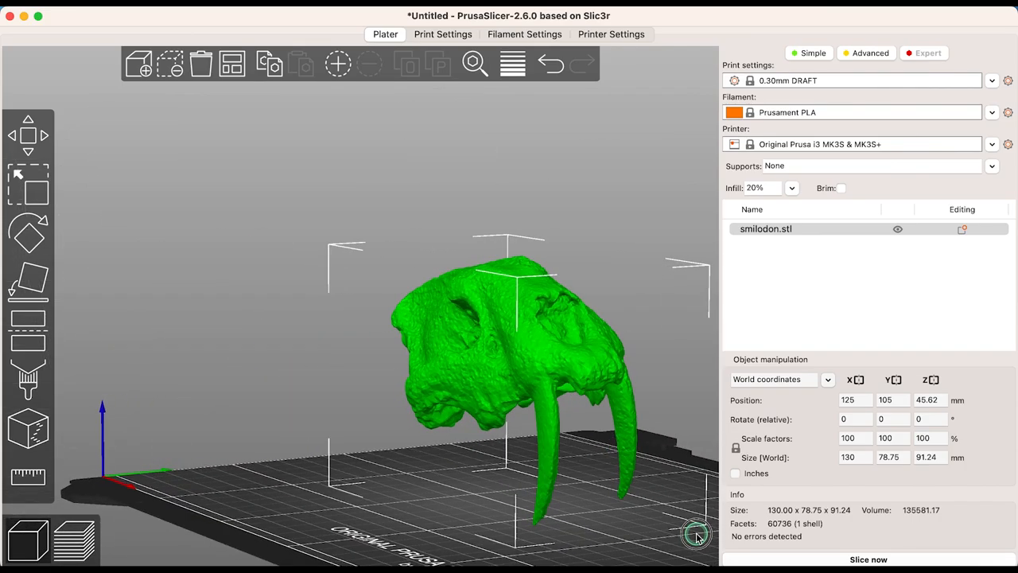
{"action": "mouse_move", "coordinate": [29, 324]}
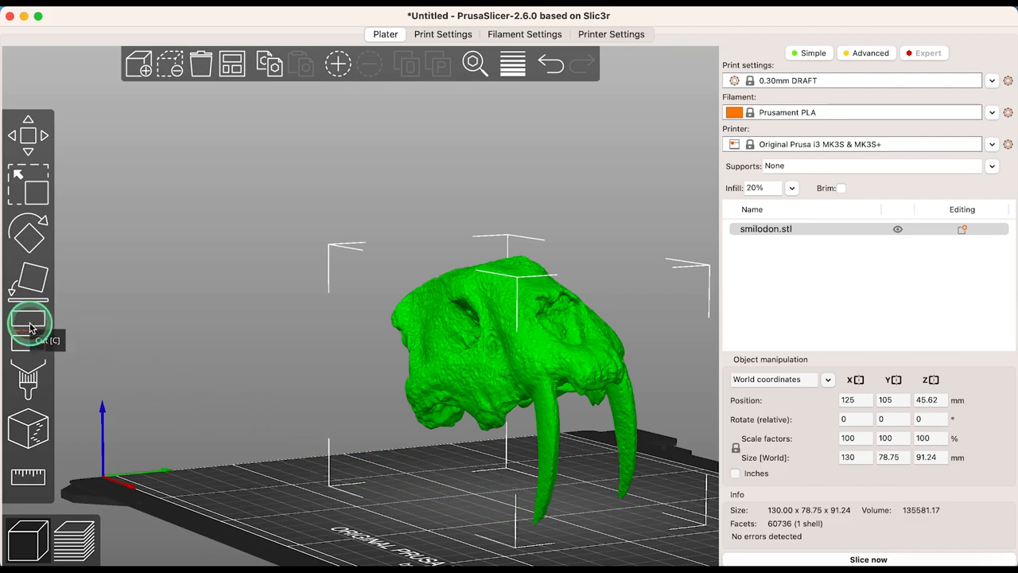
{"action": "left_click", "coordinate": [29, 321]}
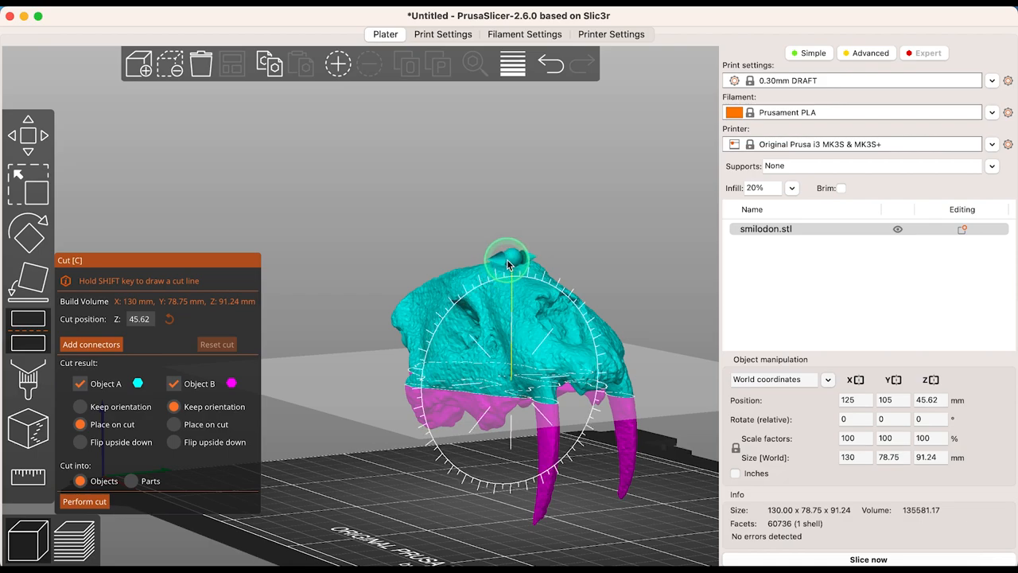
{"action": "left_click_drag", "start_coordinate": [507, 258], "coordinate": [506, 210]}
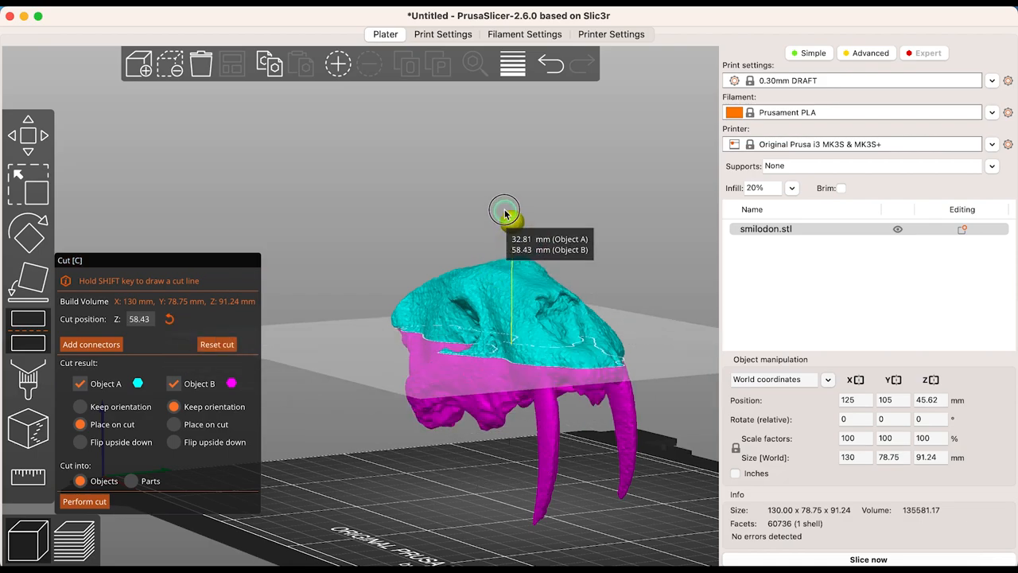
{"action": "left_click_drag", "start_coordinate": [502, 213], "coordinate": [506, 222]}
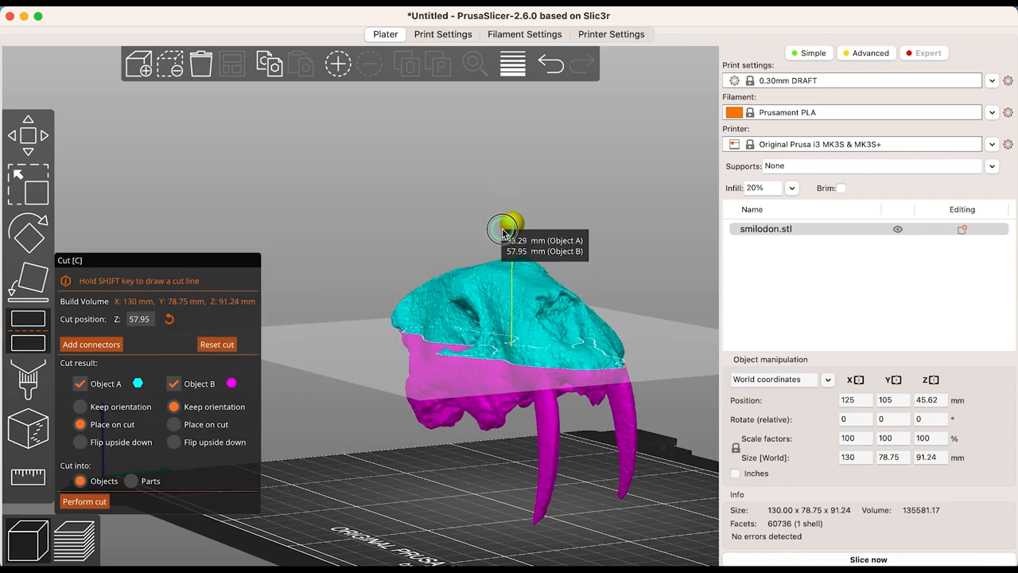
{"action": "left_click_drag", "start_coordinate": [507, 221], "coordinate": [507, 242]}
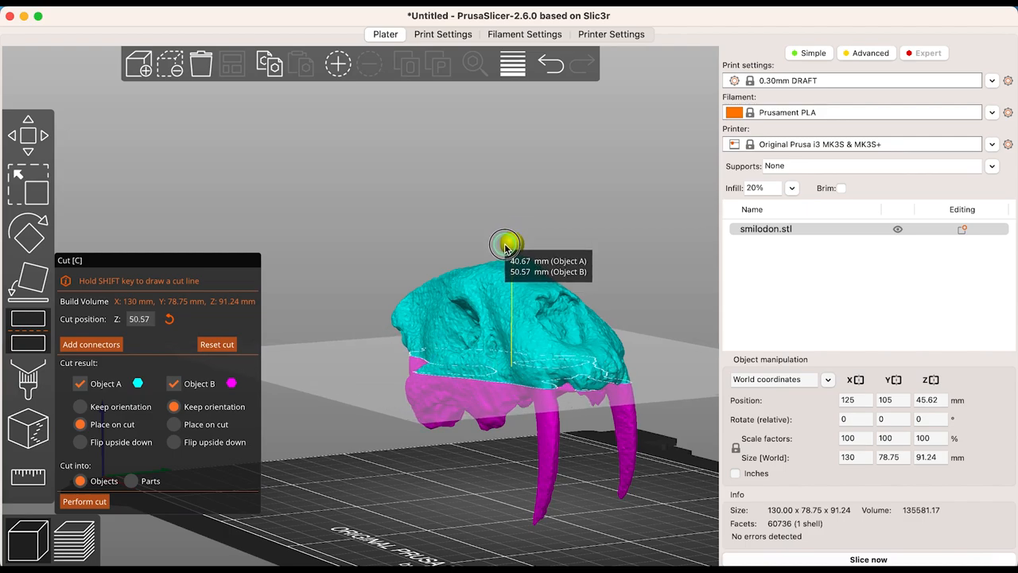
{"action": "left_click_drag", "start_coordinate": [506, 242], "coordinate": [506, 229]}
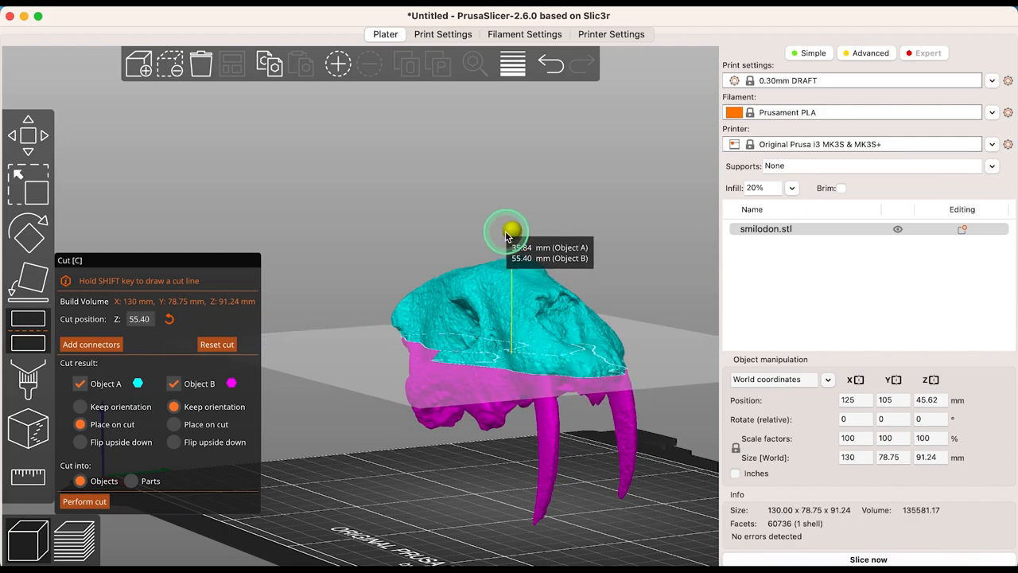
Tilt the cut plane around the skull, then rotate it back level at Z 55.40 mm.
{"action": "left_click_drag", "start_coordinate": [506, 229], "coordinate": [485, 242]}
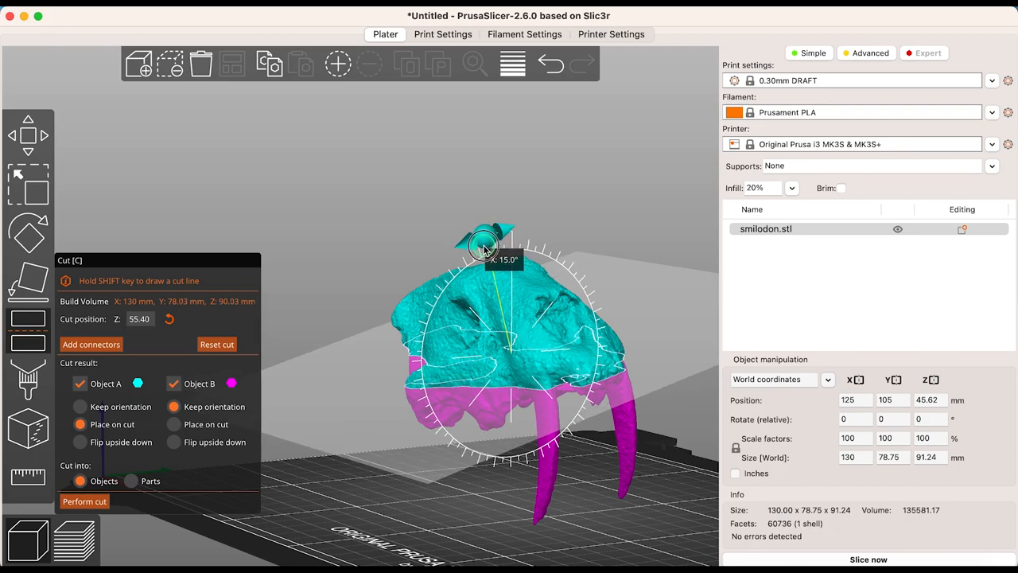
{"action": "left_click_drag", "start_coordinate": [484, 242], "coordinate": [499, 229]}
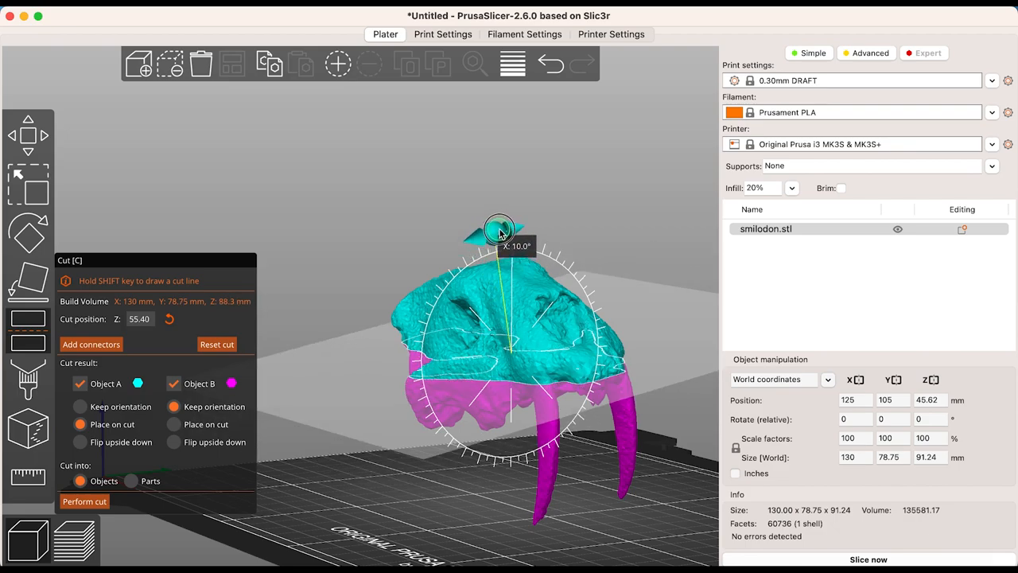
{"action": "left_click_drag", "start_coordinate": [500, 226], "coordinate": [503, 226]}
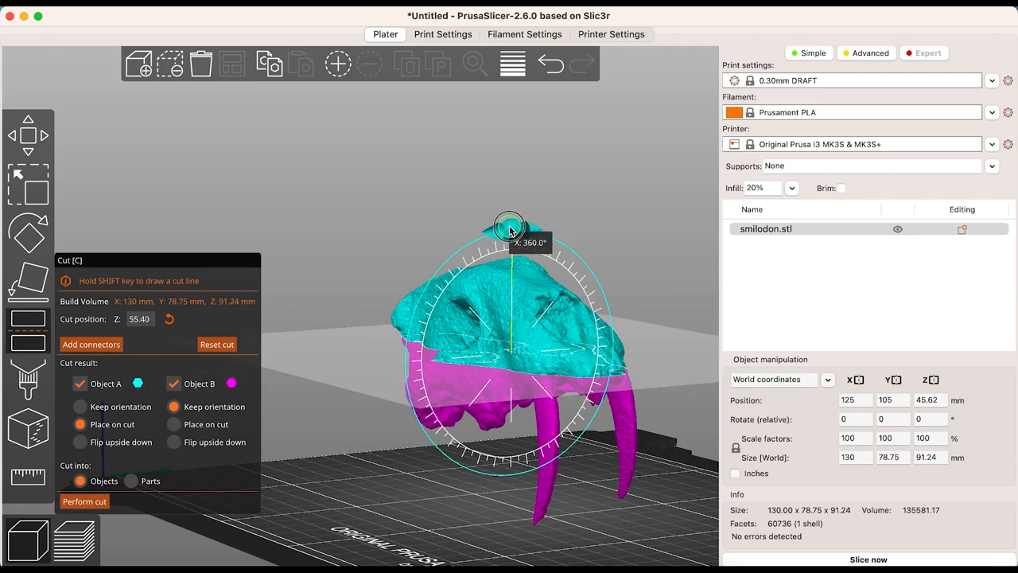
{"action": "left_click_drag", "start_coordinate": [509, 226], "coordinate": [503, 229]}
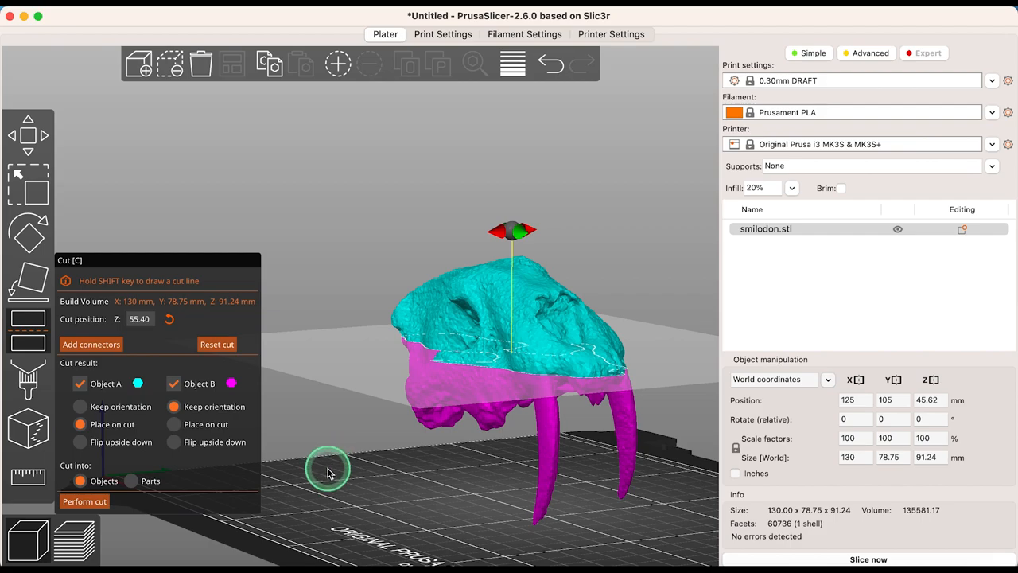
{"action": "mouse_move", "coordinate": [398, 312]}
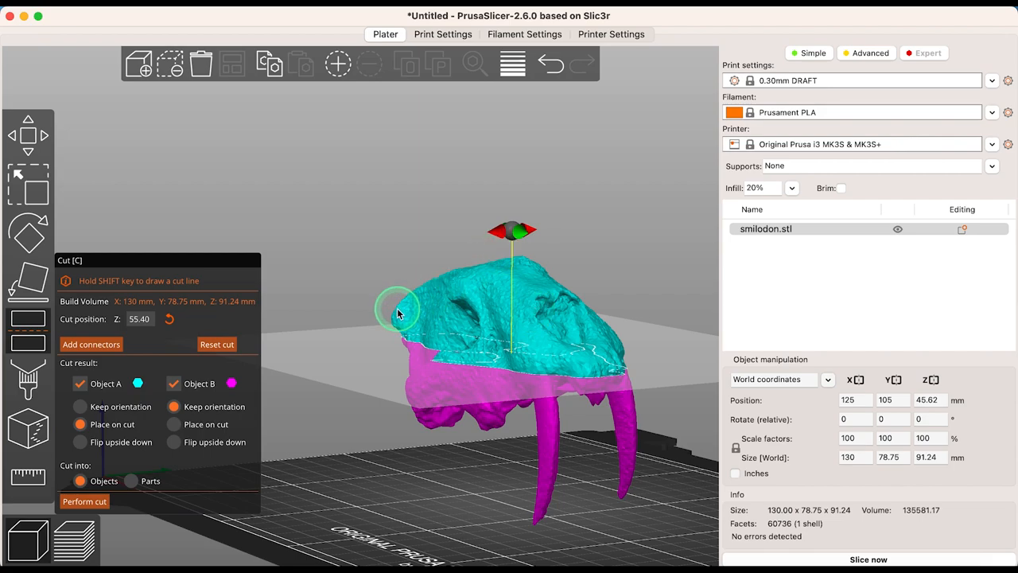
Draw a cut line across the skull leaving the cut at 55.93 mm, and begin adding connectors.
{"action": "left_click_drag", "start_coordinate": [398, 311], "coordinate": [624, 346]}
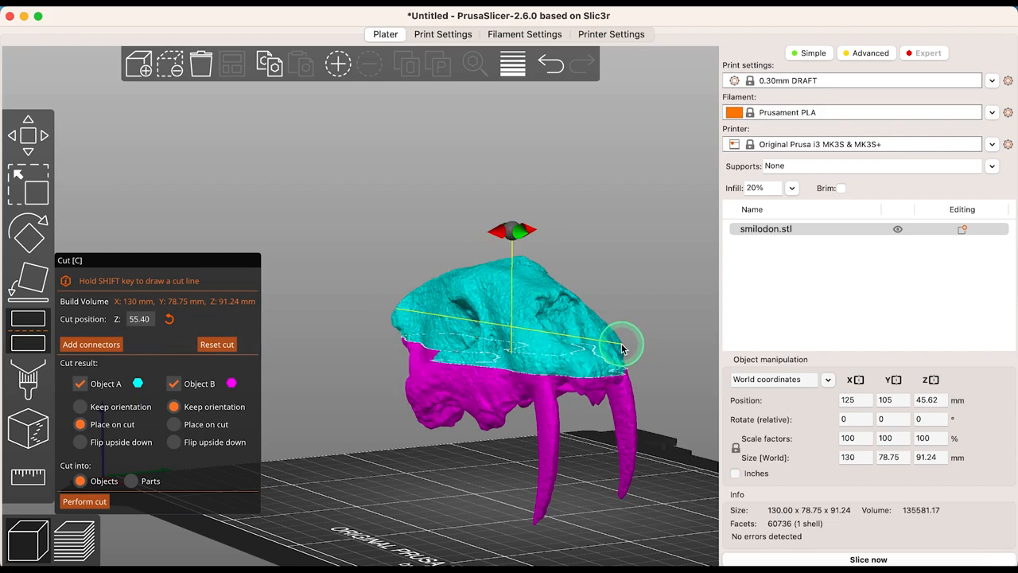
{"action": "left_click_drag", "start_coordinate": [624, 347], "coordinate": [414, 369]}
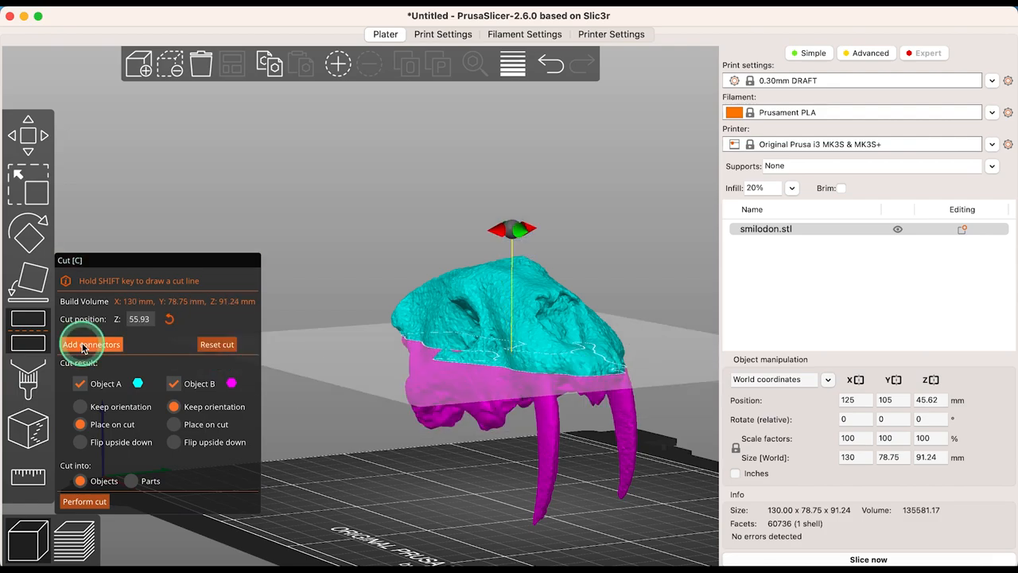
{"action": "left_click", "coordinate": [90, 344]}
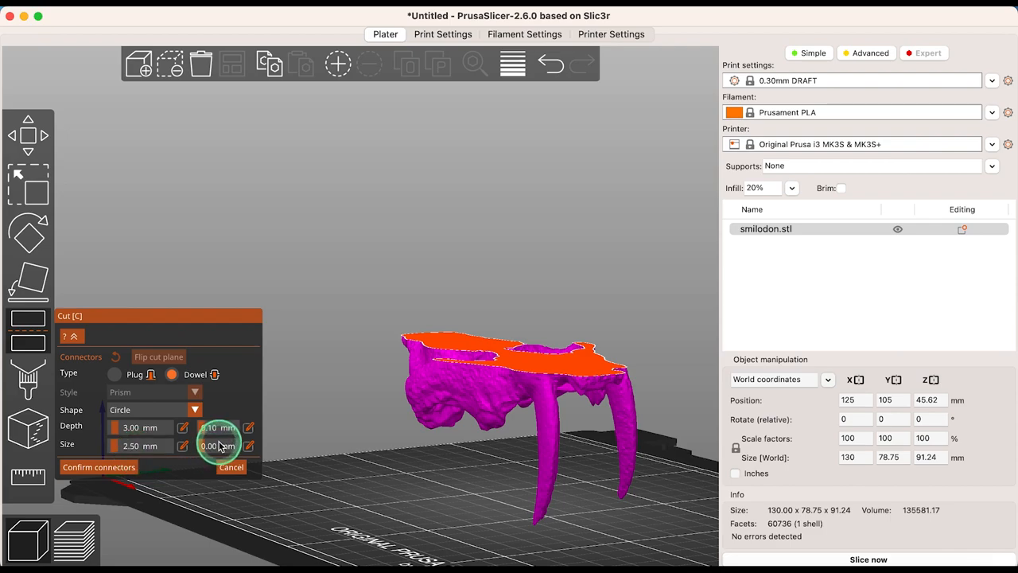
{"action": "mouse_move", "coordinate": [216, 436]}
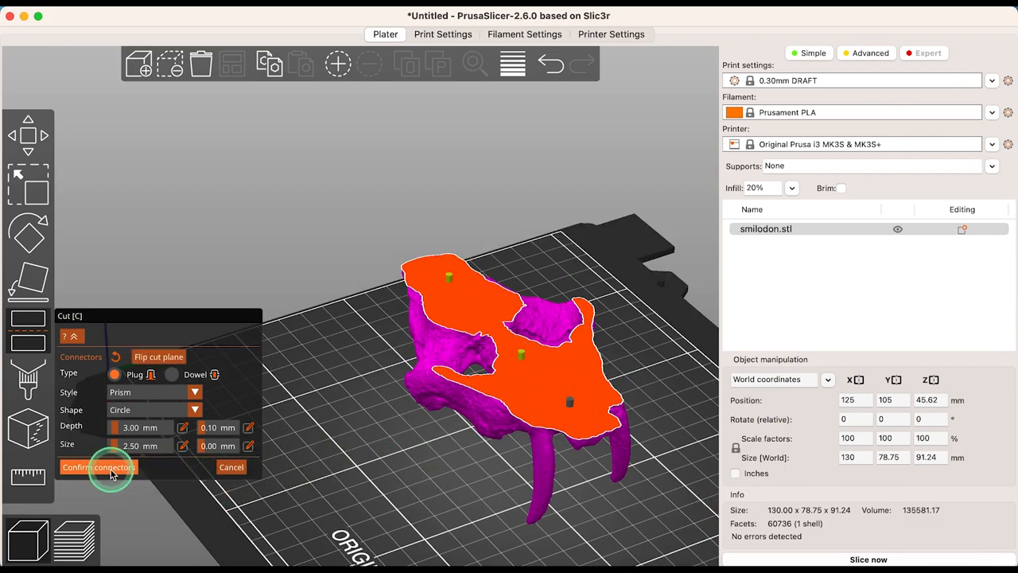
Confirm the plug connectors and reopen connector editing to switch them to dowels.
{"action": "left_click", "coordinate": [99, 467]}
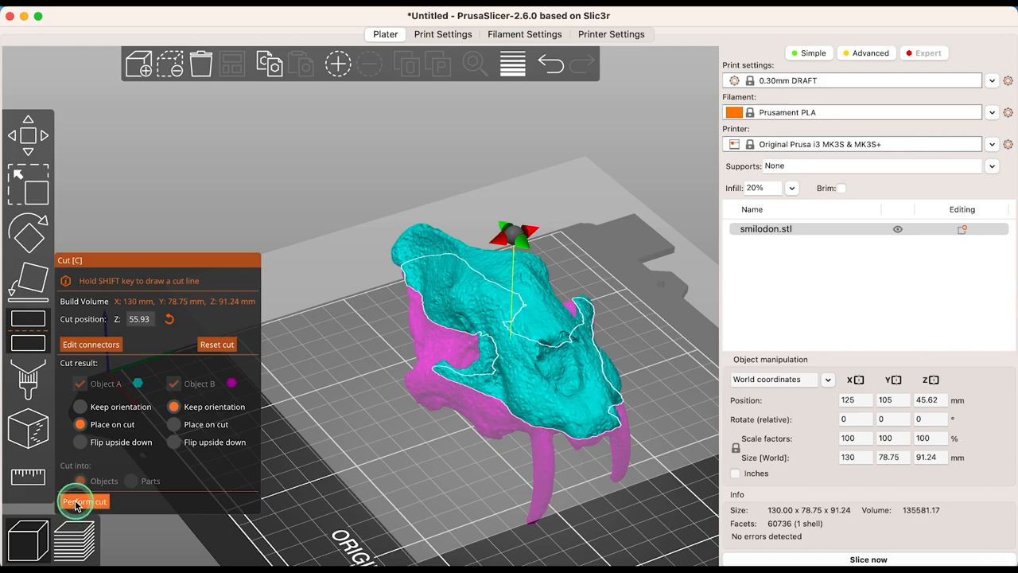
{"action": "left_click", "coordinate": [83, 501]}
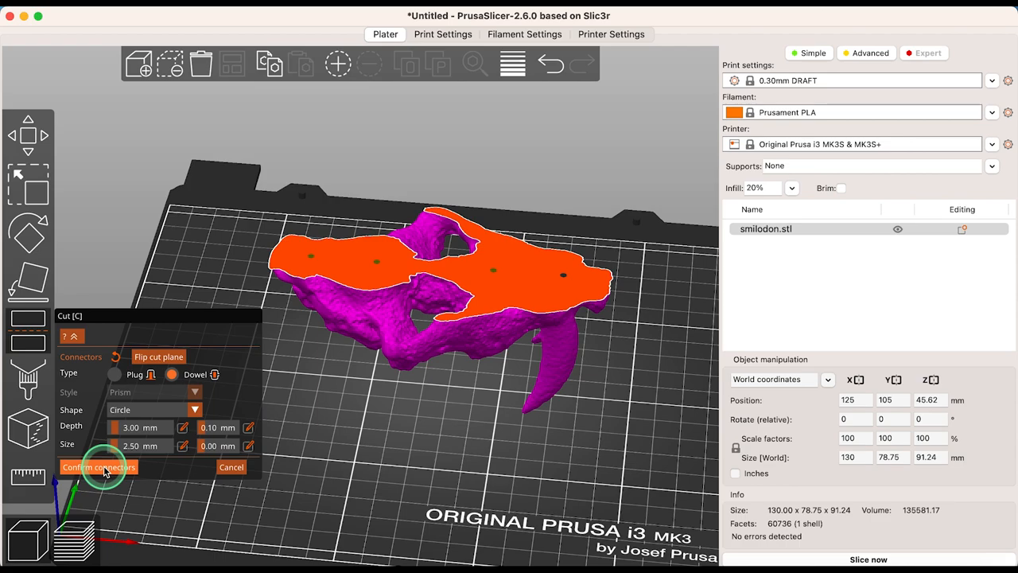
Confirm the dowel connectors and perform the cut, splitting the skull into two halves.
{"action": "left_click", "coordinate": [98, 468]}
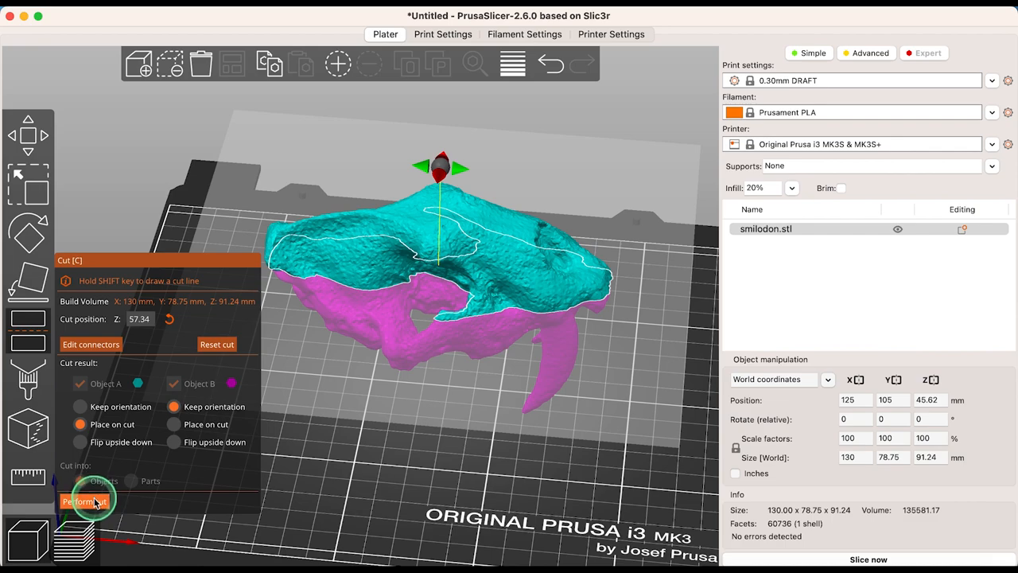
{"action": "left_click", "coordinate": [86, 501]}
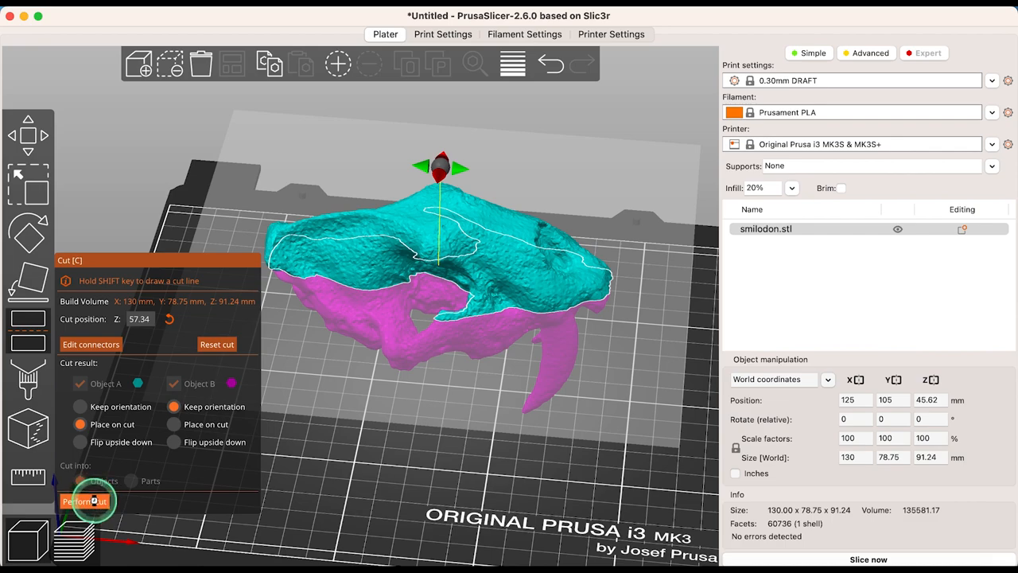
{"action": "left_click", "coordinate": [84, 501]}
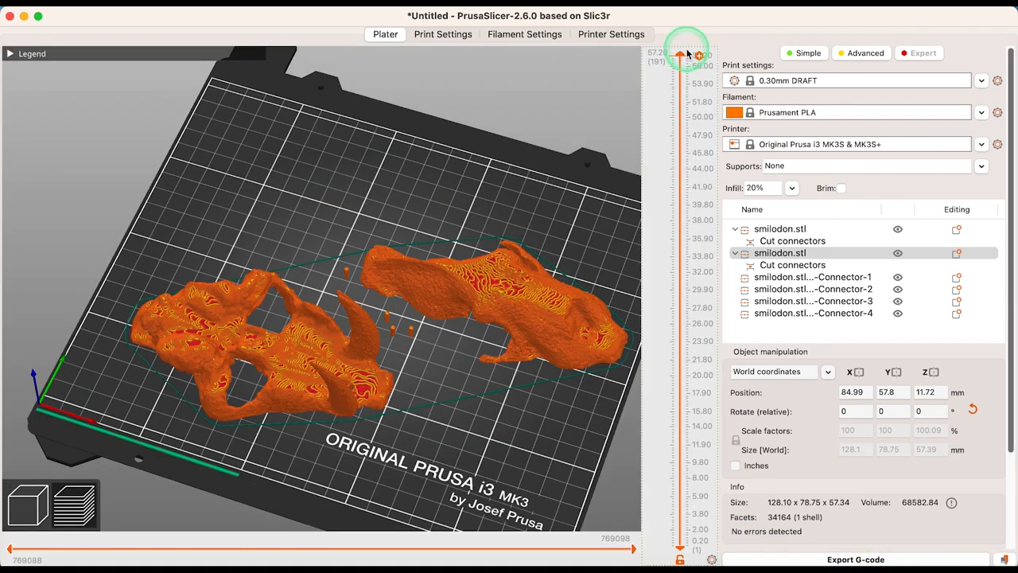
Limit the sliced preview of the halves to layers up to about 47.95 mm.
{"action": "left_click_drag", "start_coordinate": [681, 54], "coordinate": [676, 198]}
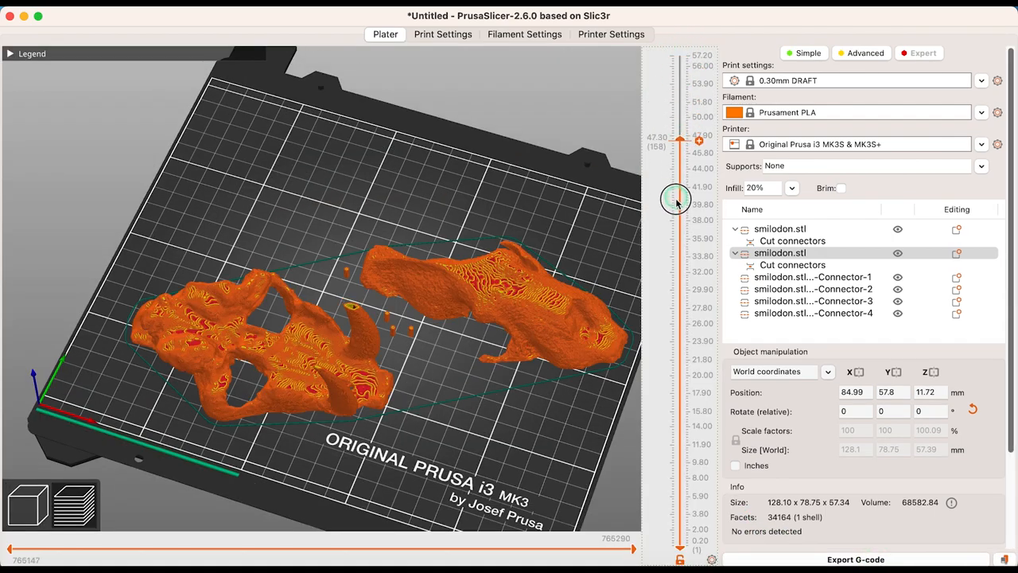